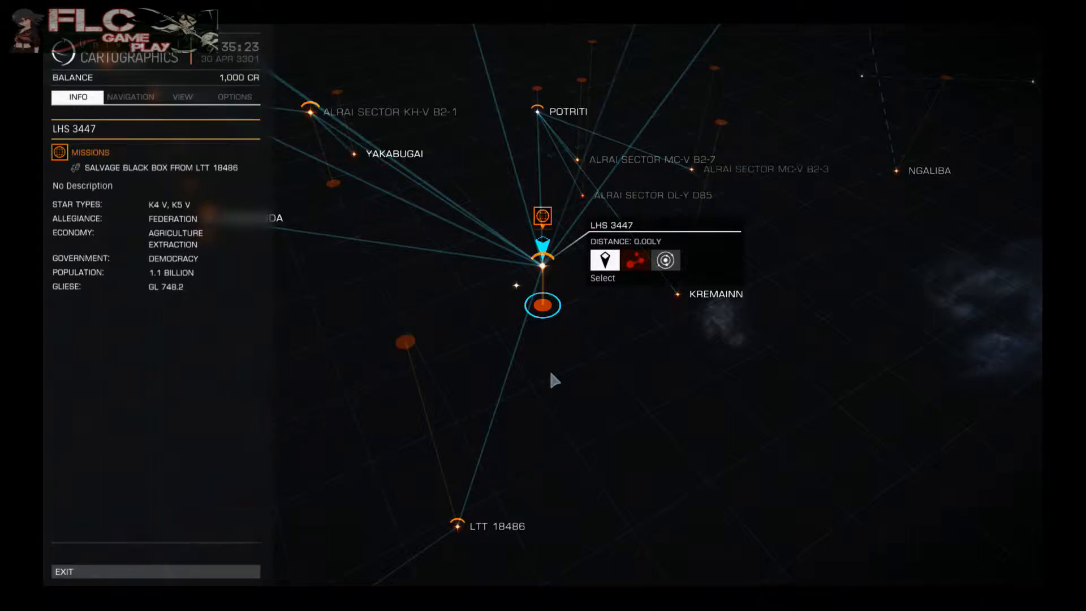
mouse_move(584, 400)
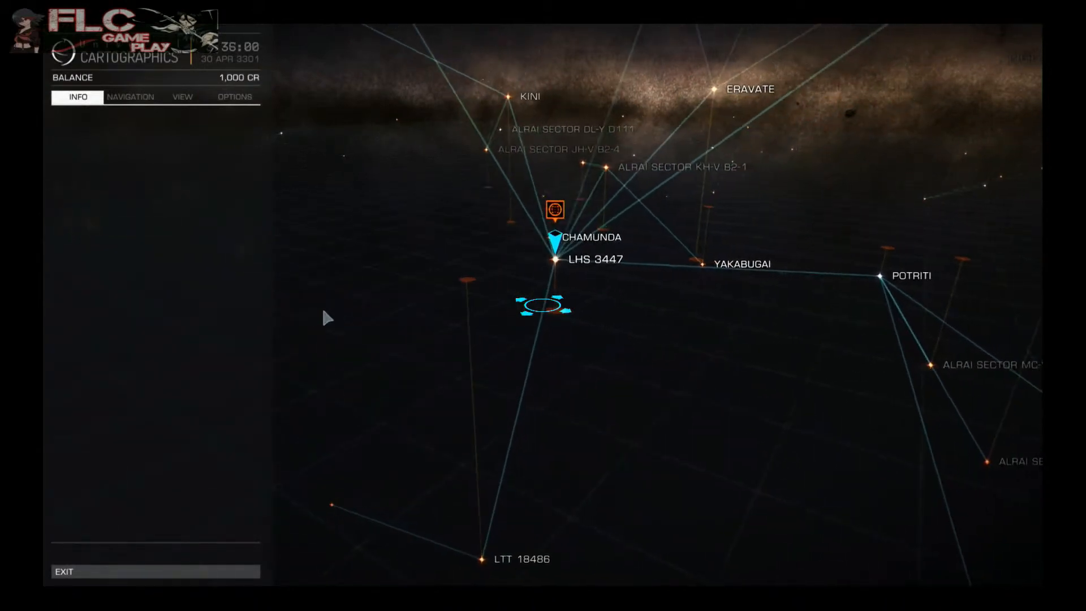
Step: Select the LHS 3447 star marker so its system details and black box salvage mission show
left_click(556, 259)
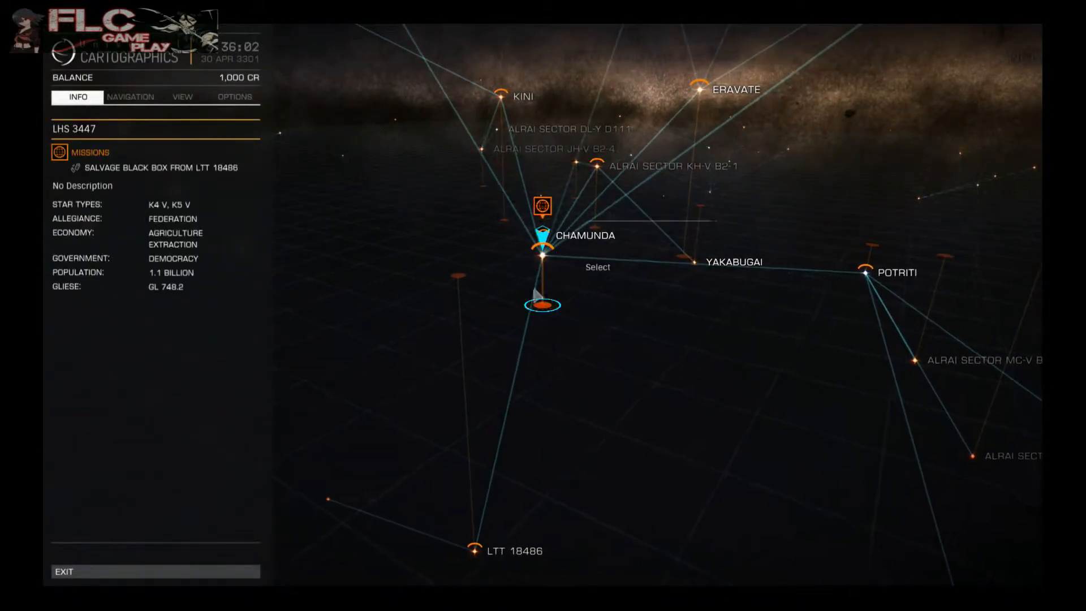